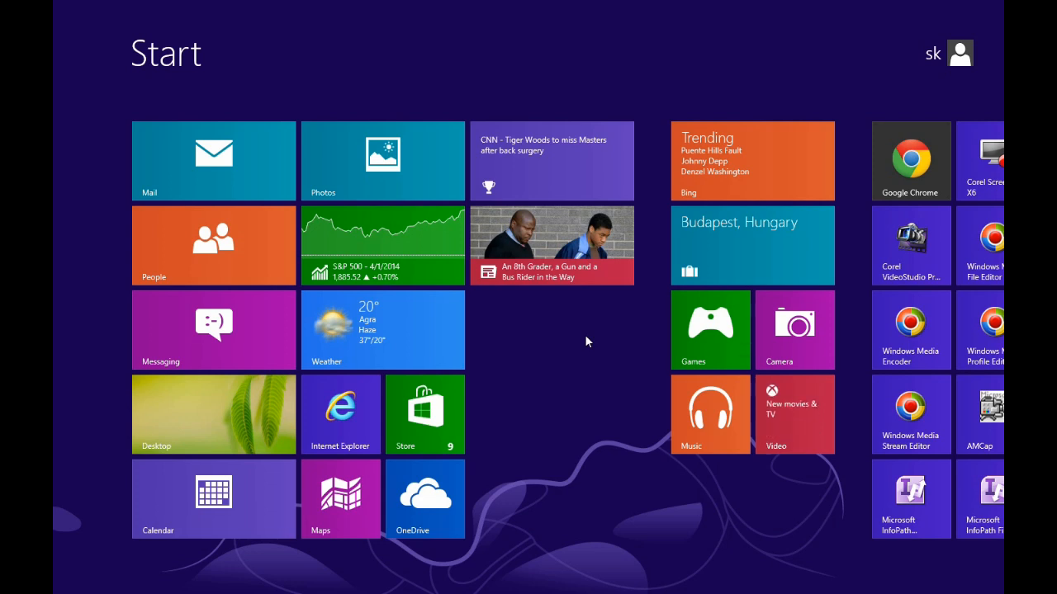
Switch from the Start screen to the Desktop
{"action": "left_click", "coordinate": [213, 414]}
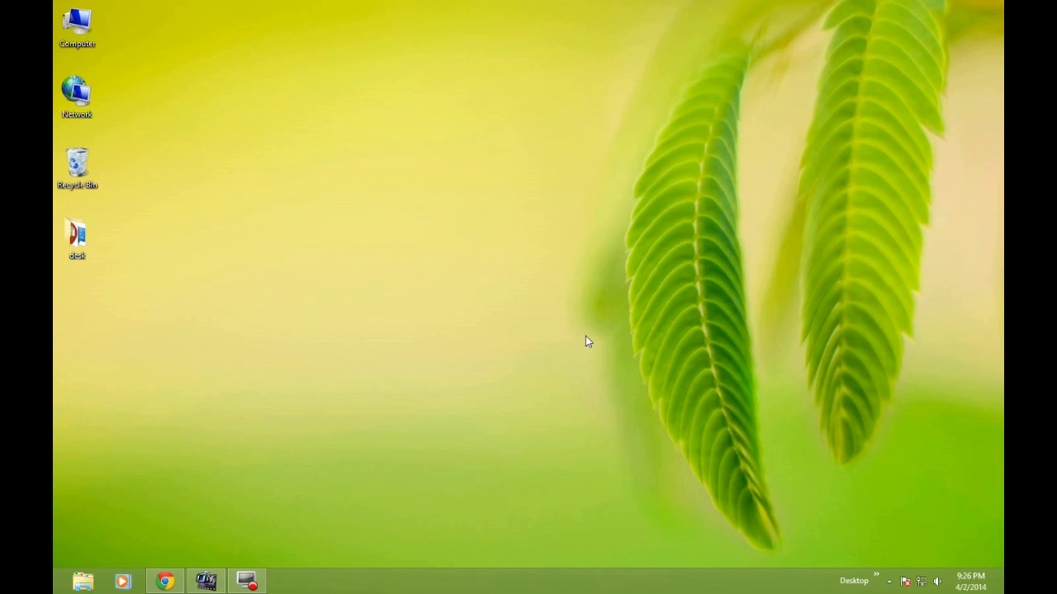
{"action": "mouse_move", "coordinate": [650, 345]}
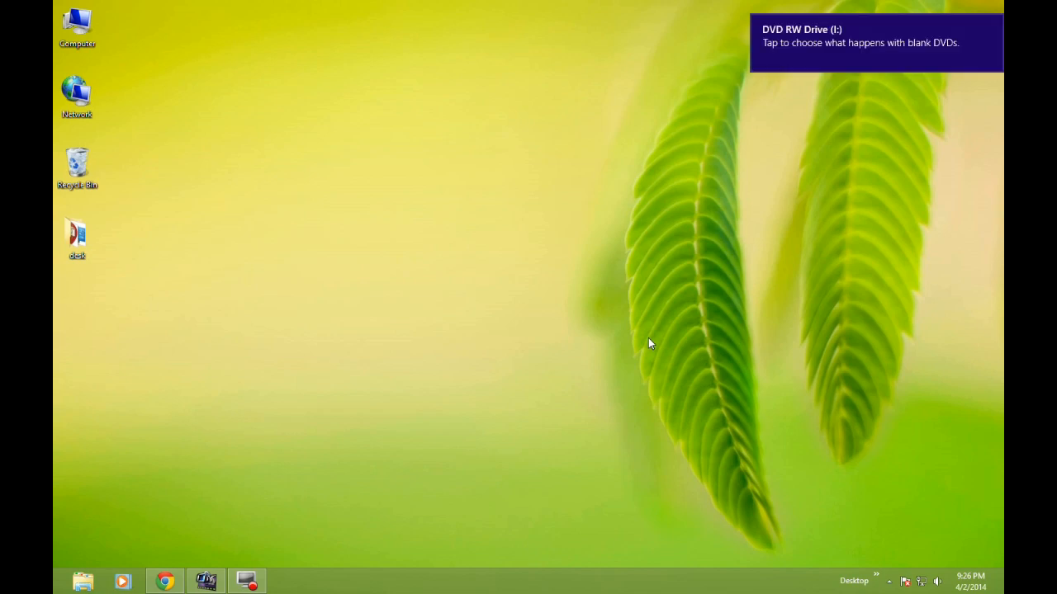
{"action": "mouse_move", "coordinate": [892, 43]}
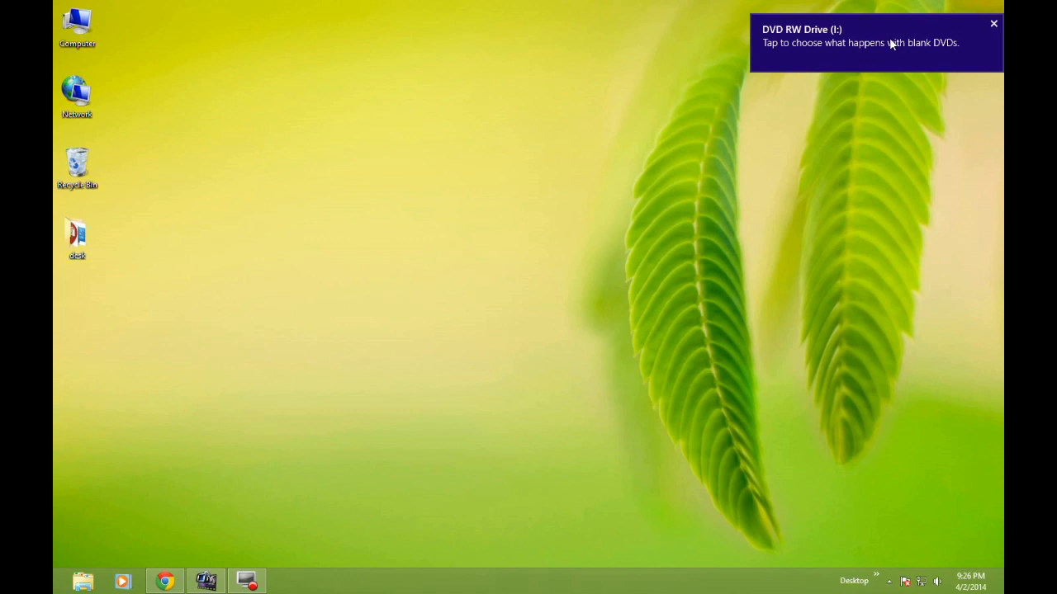
Open the AutoPlay choices for the blank DVD in DVD RW Drive (I:)
{"action": "left_click", "coordinate": [873, 44]}
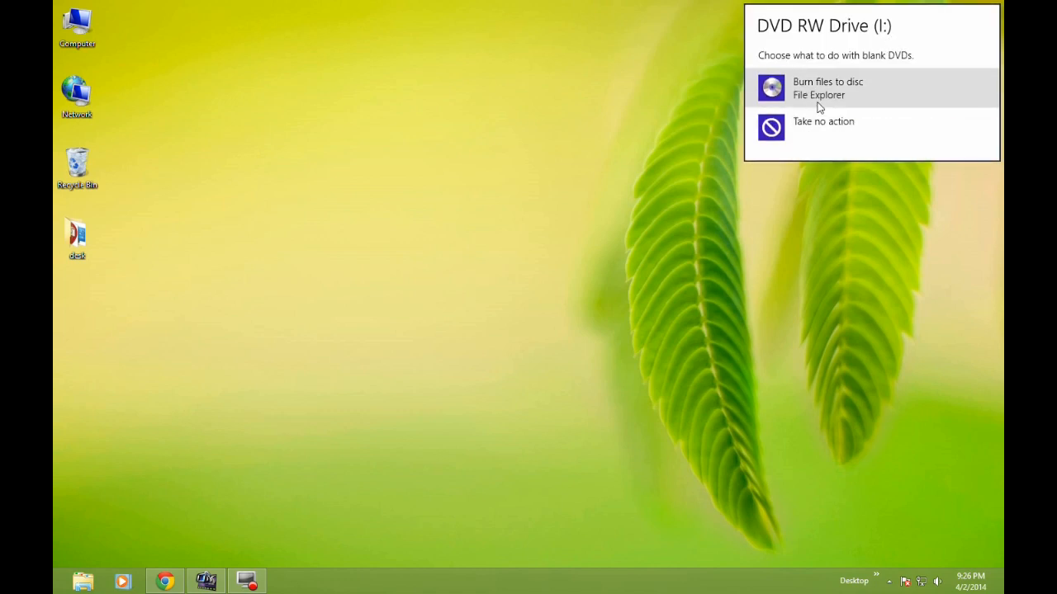
{"action": "mouse_move", "coordinate": [826, 94]}
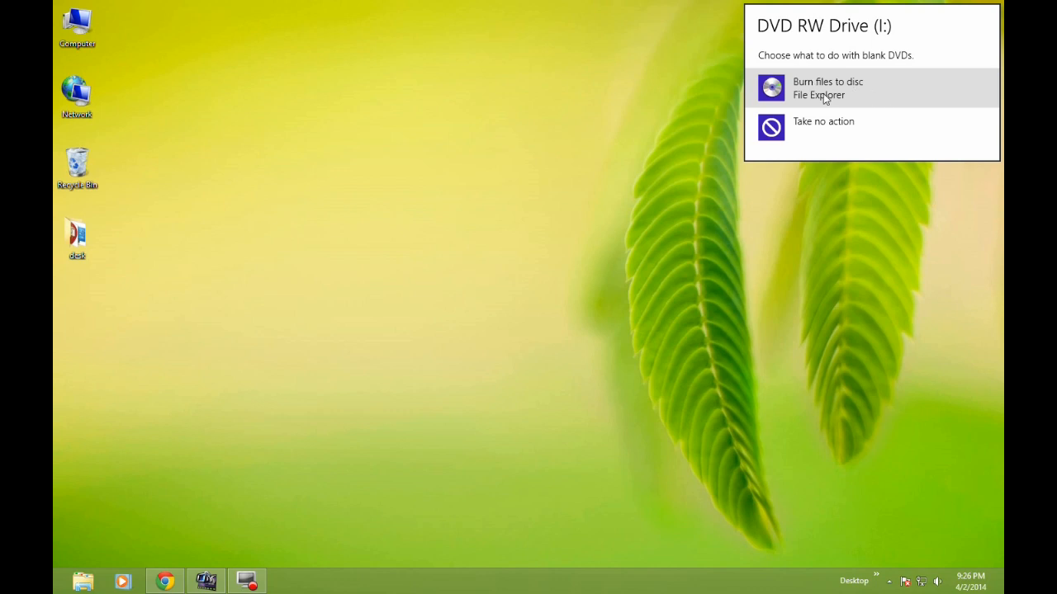
{"action": "mouse_move", "coordinate": [605, 122]}
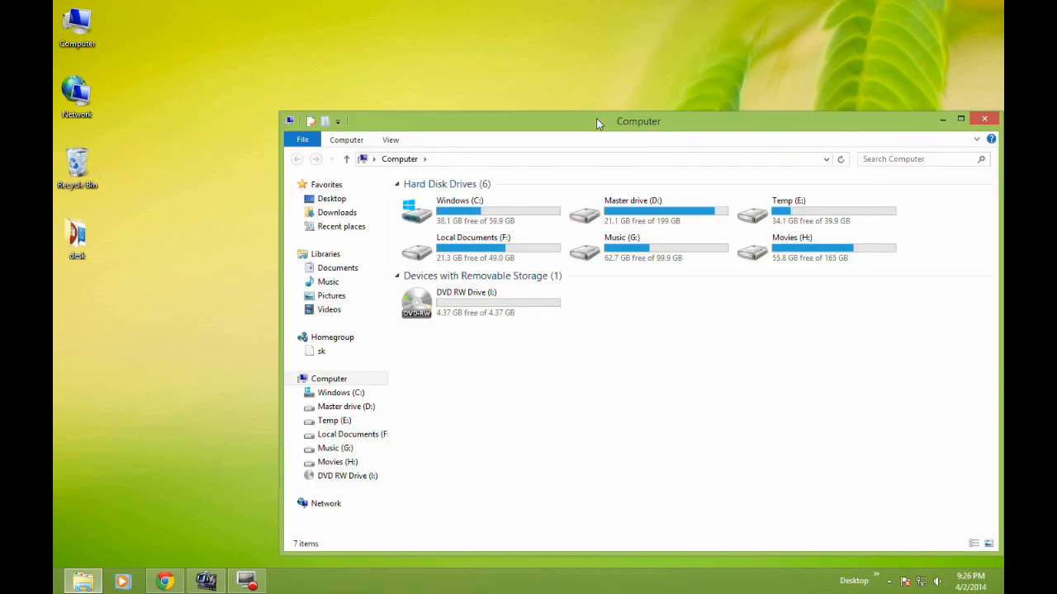
{"action": "mouse_move", "coordinate": [479, 304]}
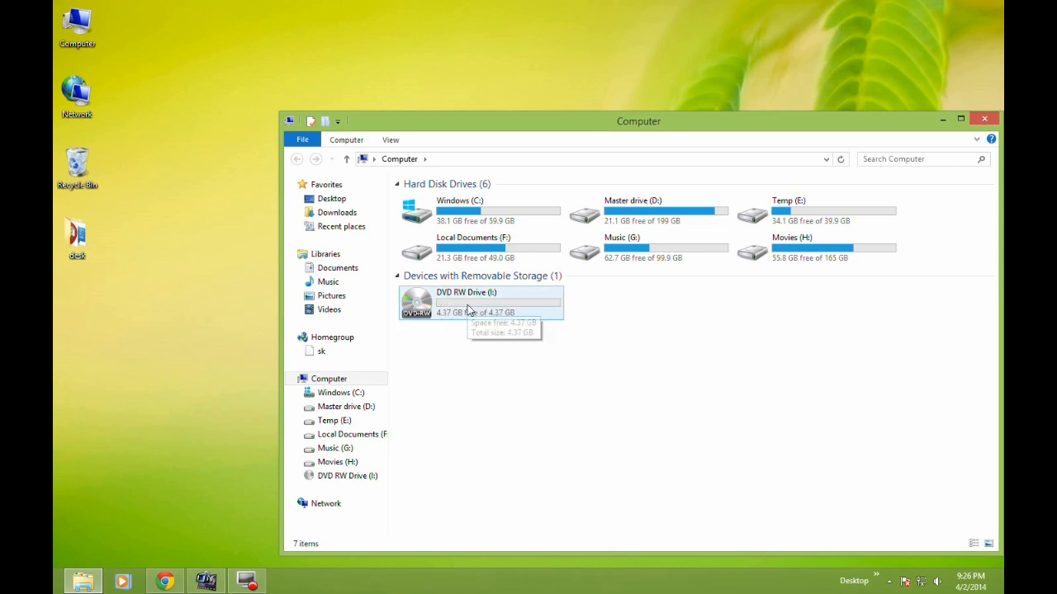
Open DVD RW Drive (I:) and set it up as a disc for CD/DVD players
{"action": "double_click", "coordinate": [466, 301]}
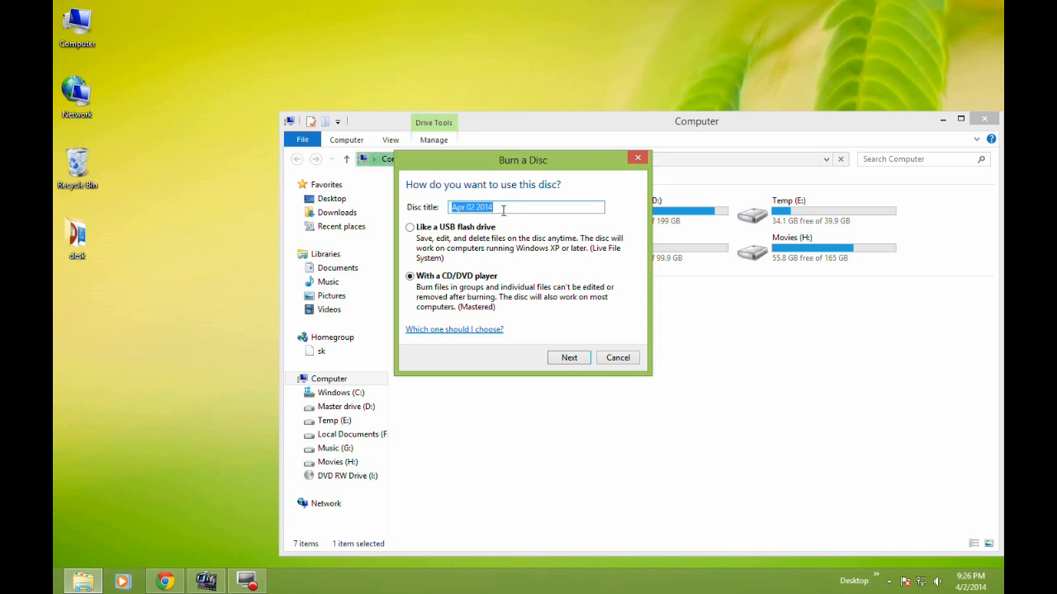
{"action": "mouse_move", "coordinate": [471, 247]}
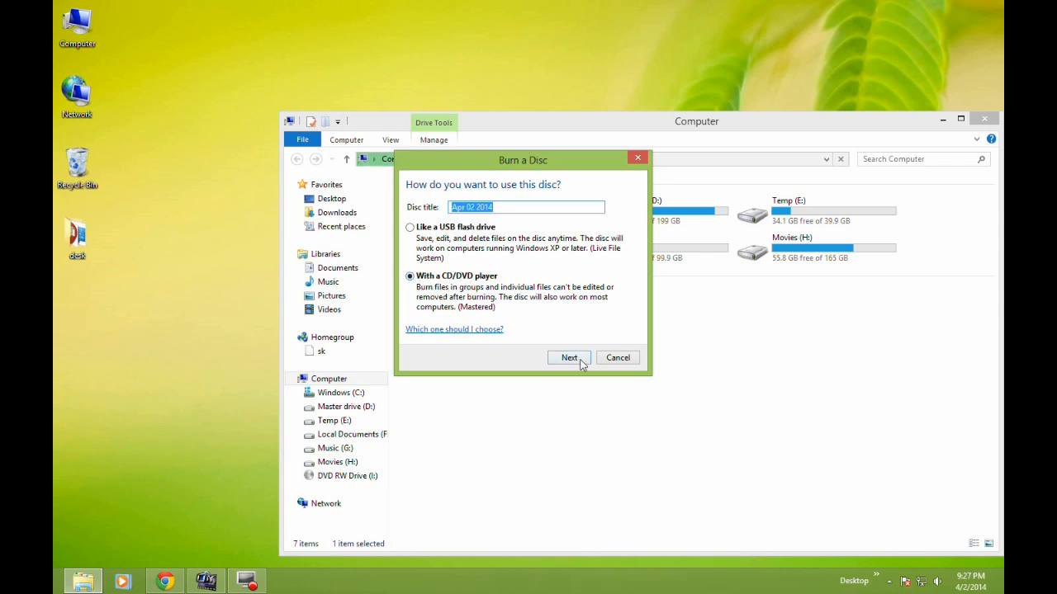
{"action": "left_click", "coordinate": [568, 356]}
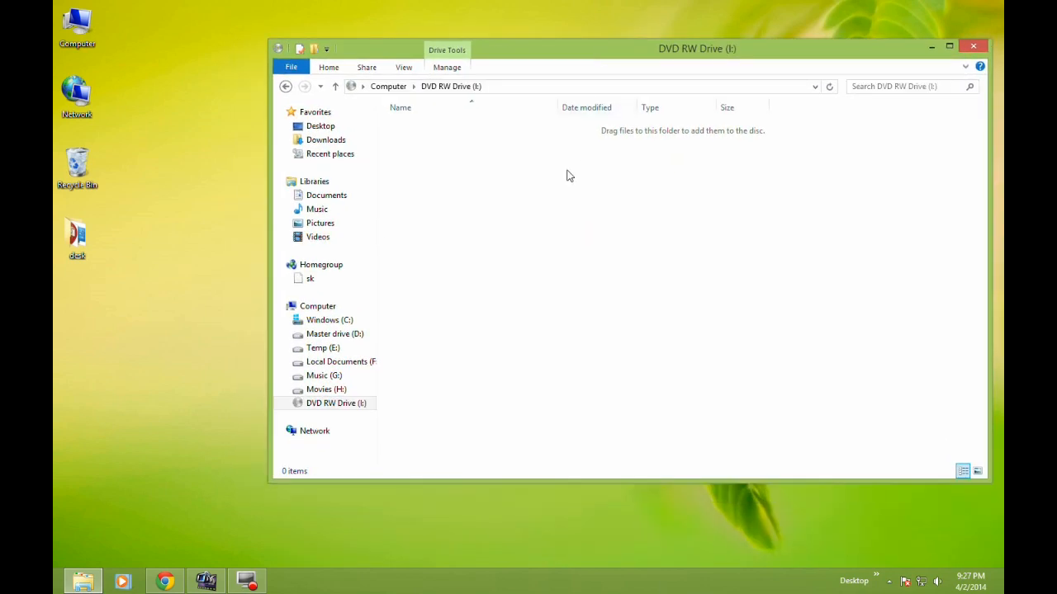
{"action": "mouse_move", "coordinate": [860, 223]}
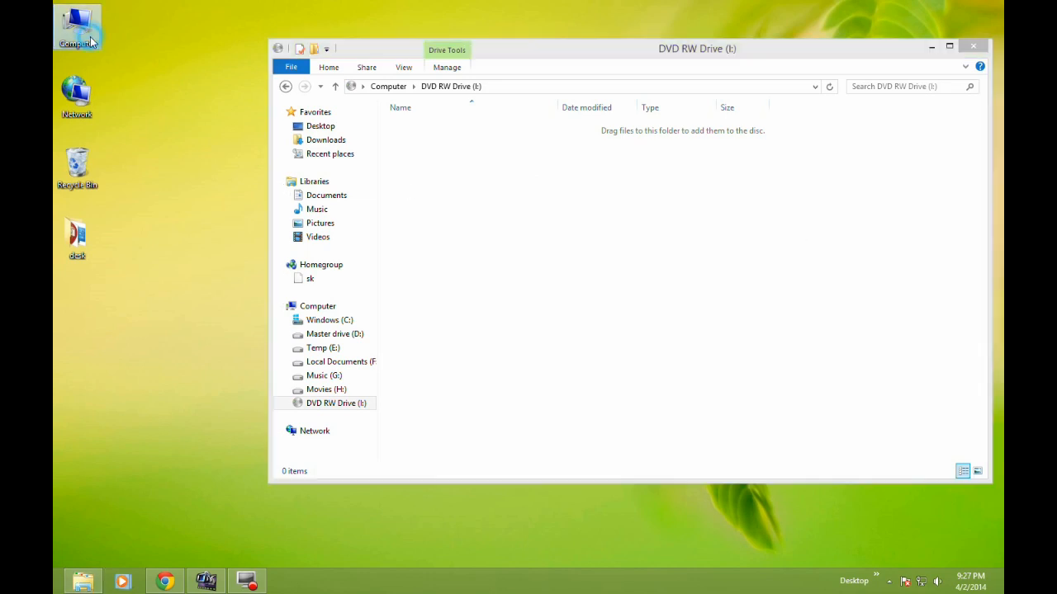
Browse a second window to Master drive (D:) > cset
{"action": "double_click", "coordinate": [79, 25]}
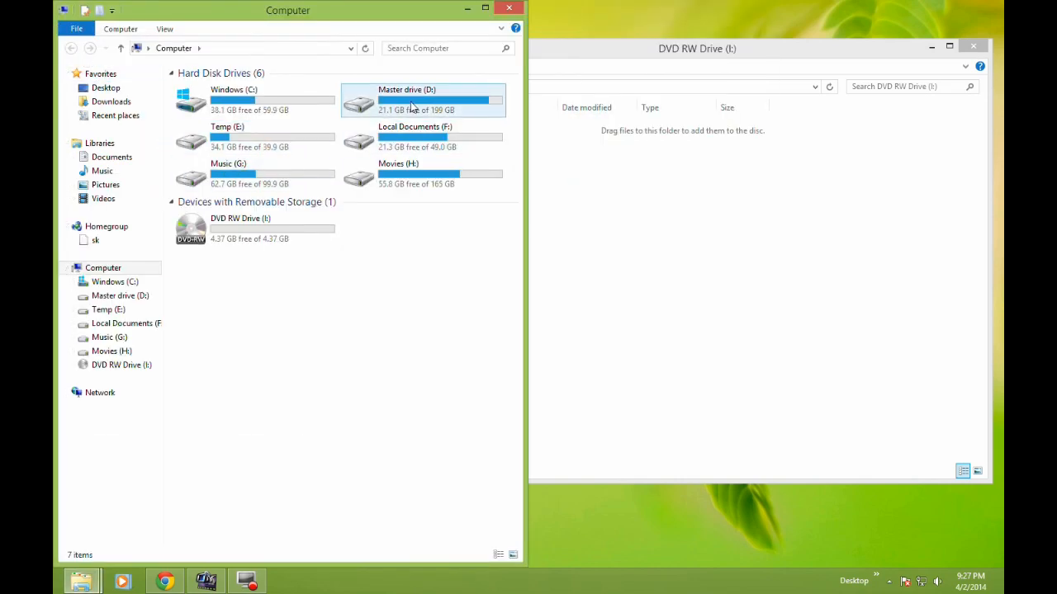
{"action": "double_click", "coordinate": [414, 99]}
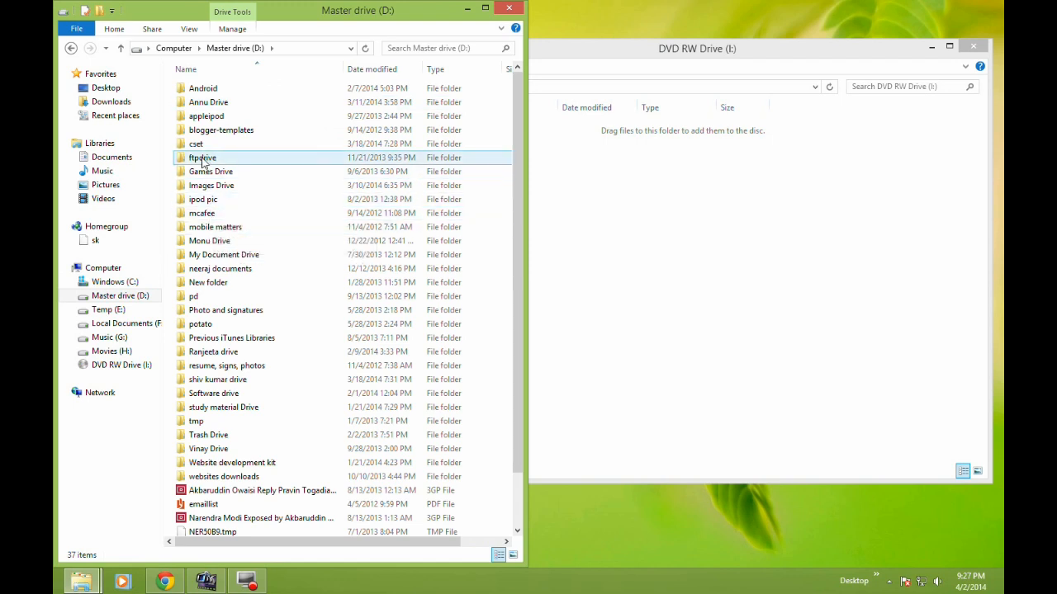
{"action": "double_click", "coordinate": [194, 142]}
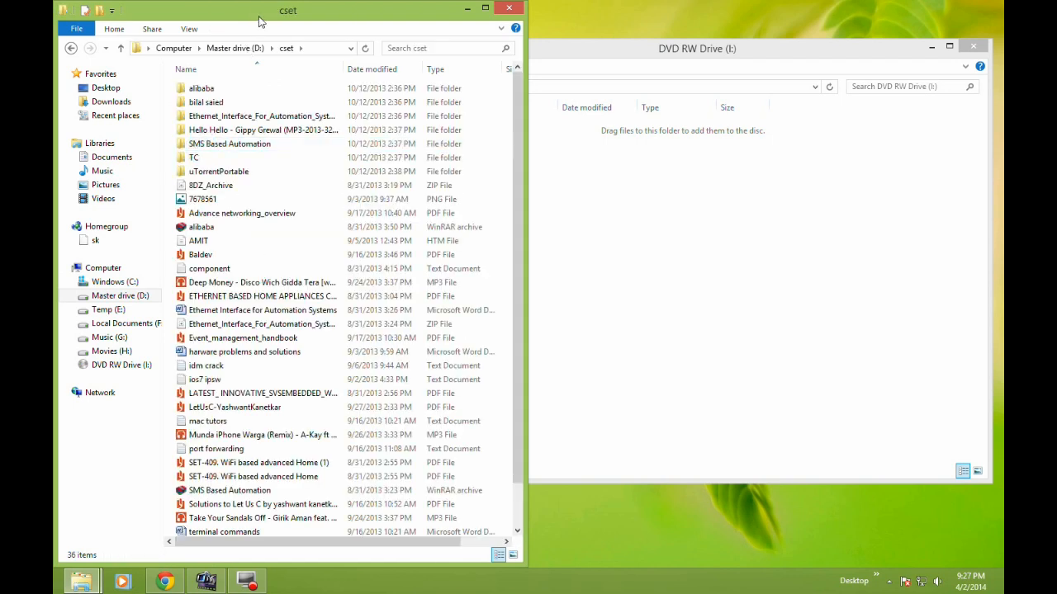
Copy the 7878561 image (and AMIT) into the DVD RW Drive (I:) folder
{"action": "left_click", "coordinate": [203, 198]}
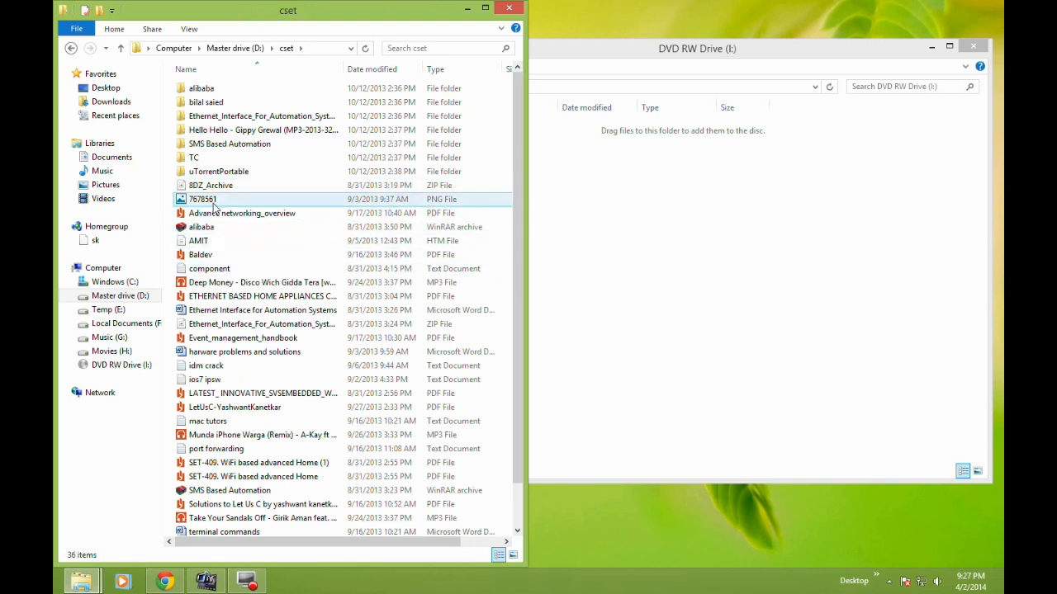
{"action": "right_click", "coordinate": [203, 198]}
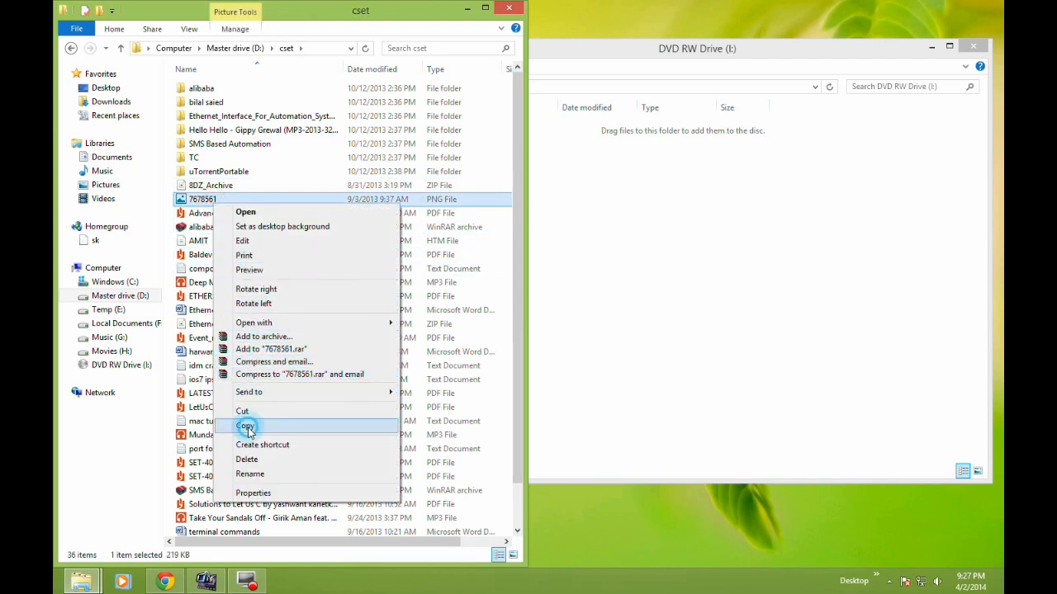
{"action": "left_click", "coordinate": [245, 426]}
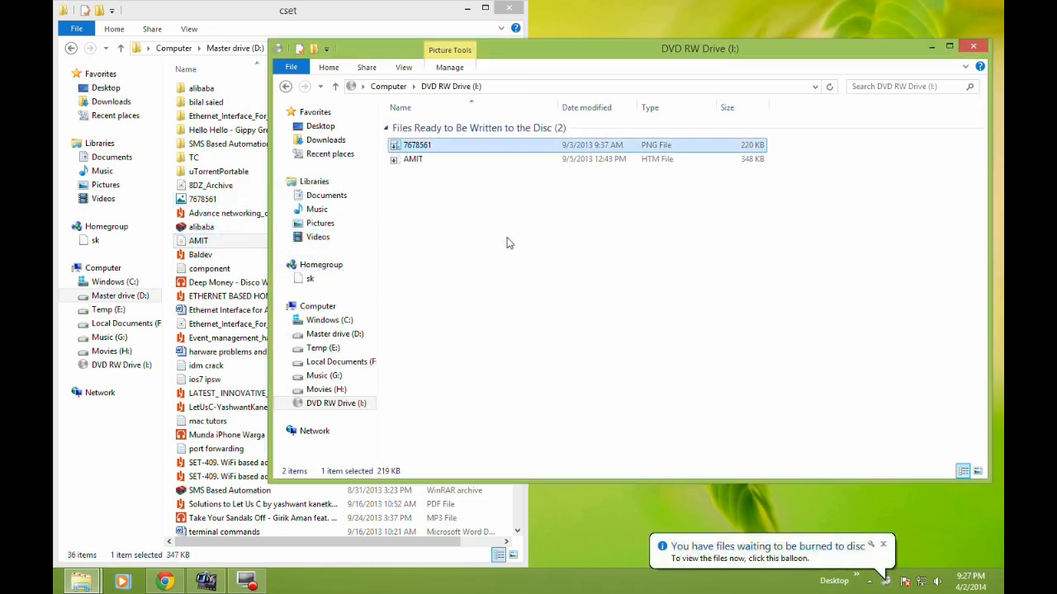
{"action": "mouse_move", "coordinate": [743, 271]}
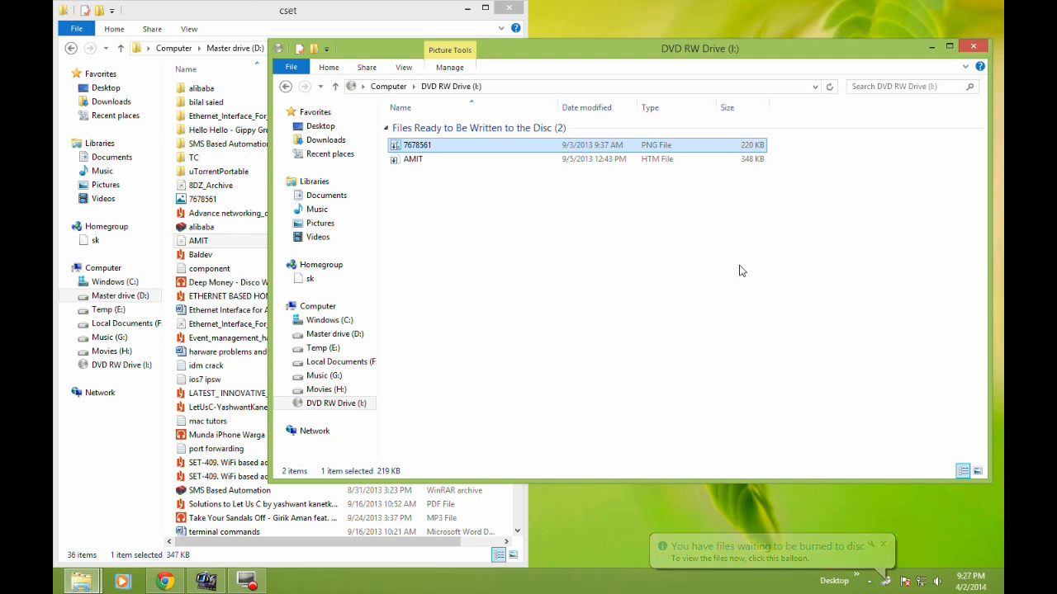
{"action": "left_click", "coordinate": [587, 297]}
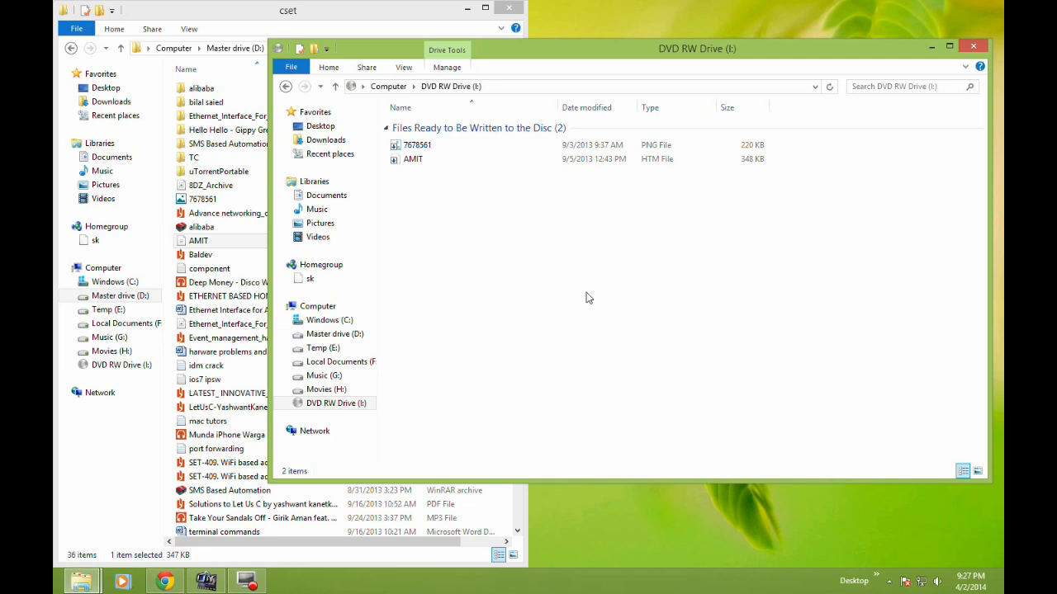
{"action": "mouse_move", "coordinate": [606, 266]}
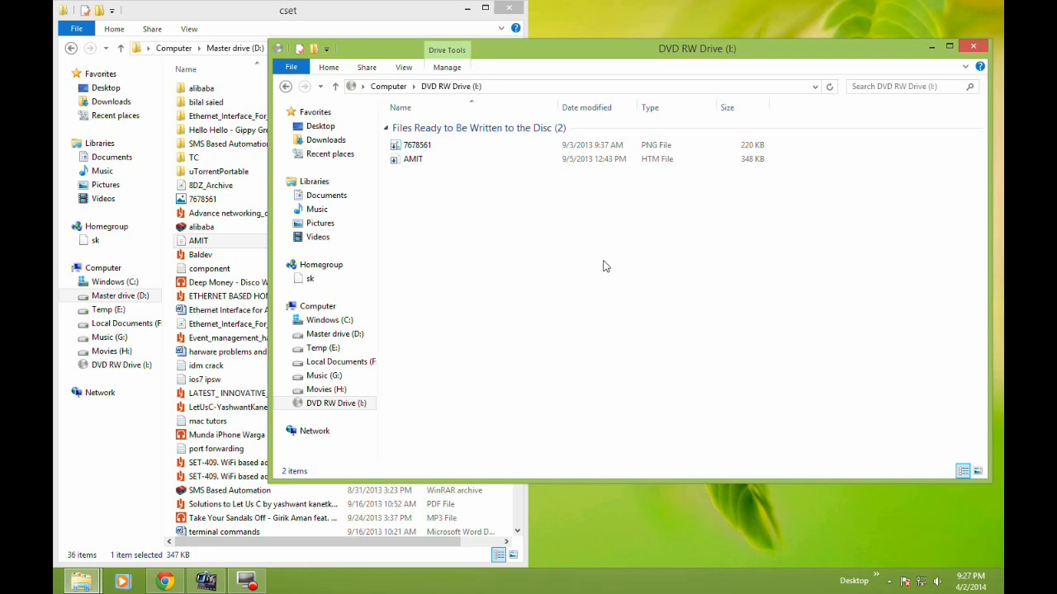
Burn the waiting files to disc Apr 02 2014 at 4x recording speed
{"action": "right_click", "coordinate": [604, 266]}
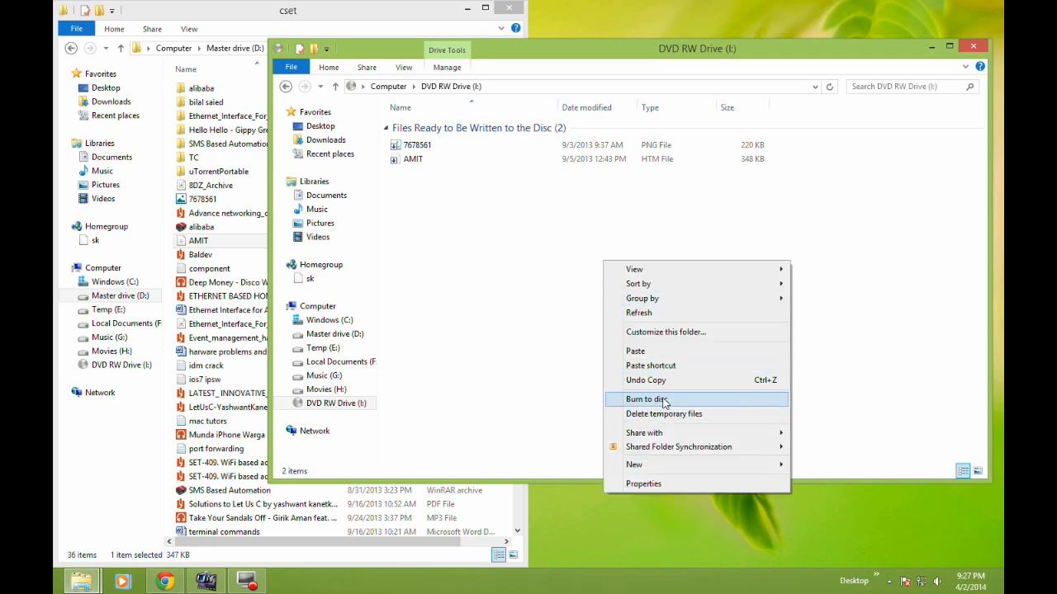
{"action": "mouse_move", "coordinate": [690, 409]}
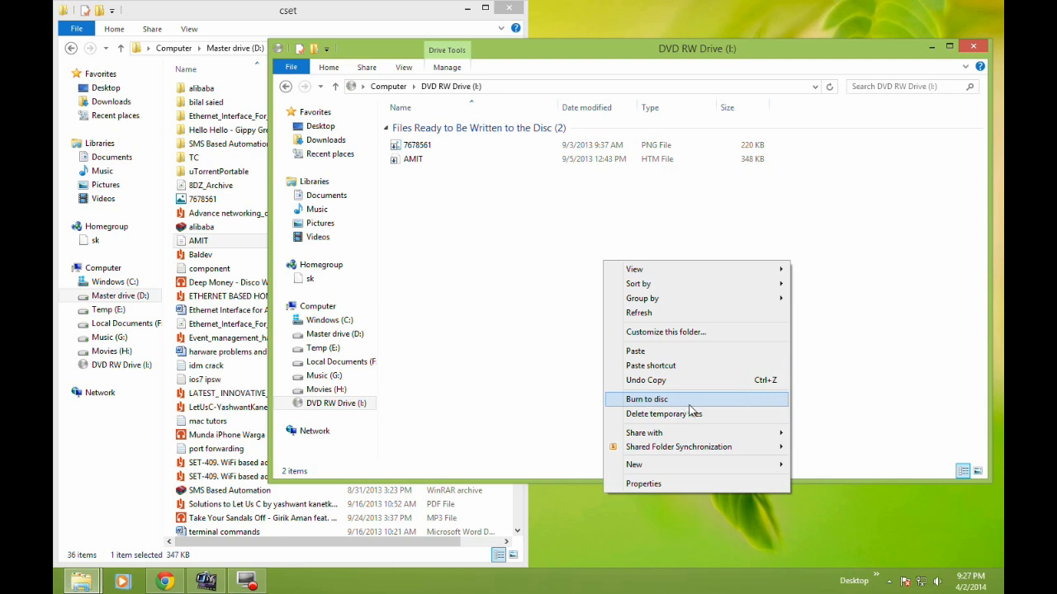
{"action": "left_click", "coordinate": [646, 397]}
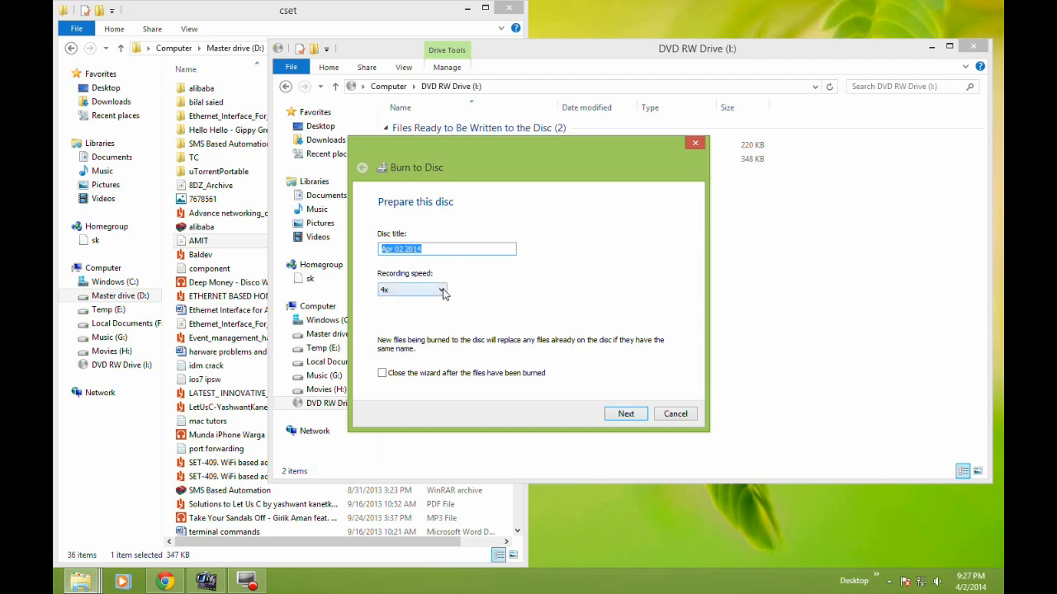
{"action": "left_click", "coordinate": [436, 289]}
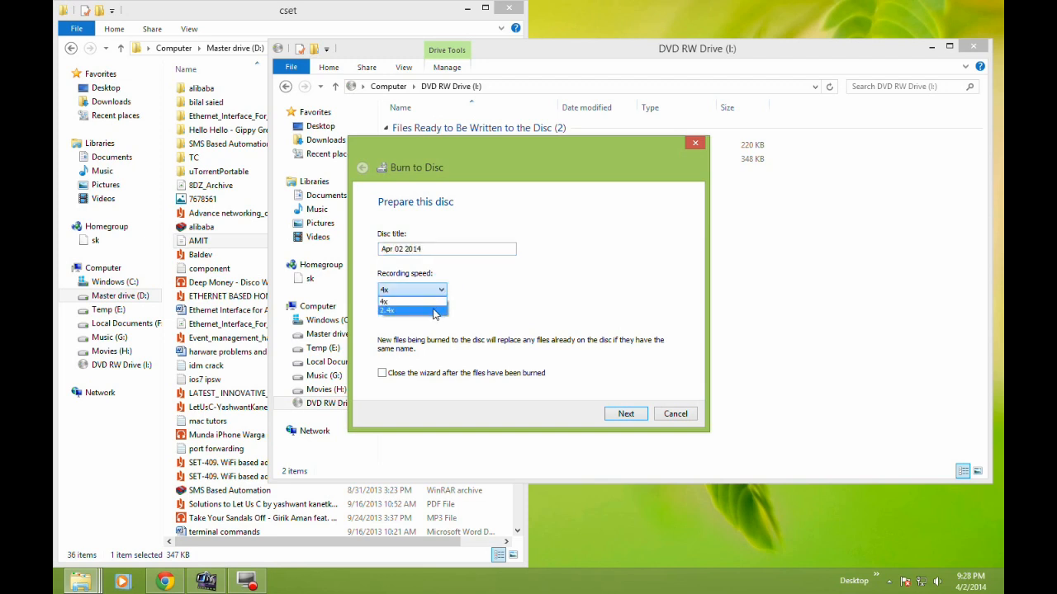
{"action": "mouse_move", "coordinate": [433, 301]}
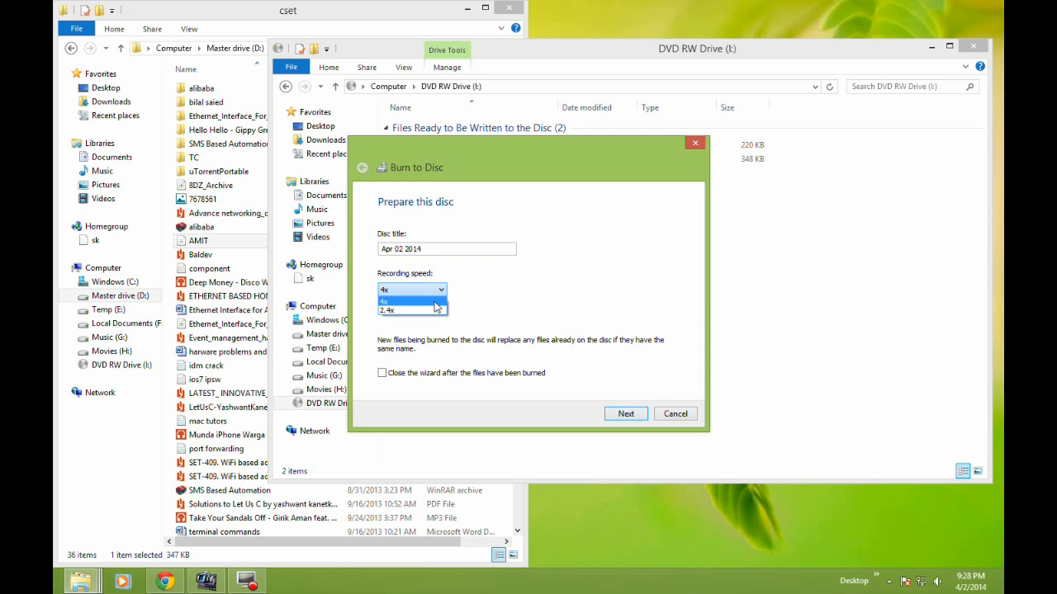
{"action": "left_click", "coordinate": [406, 298]}
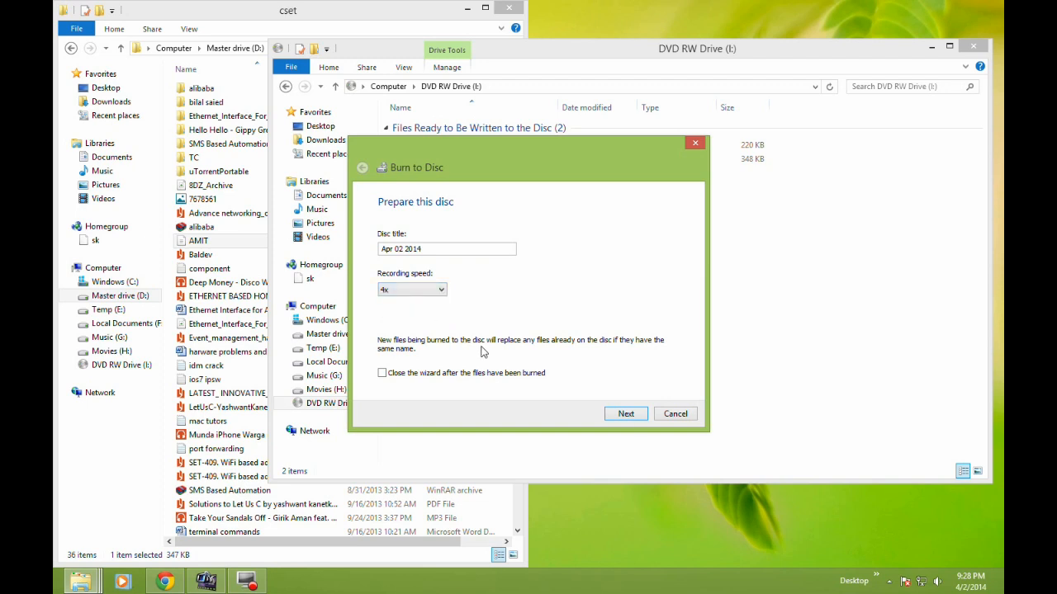
{"action": "left_click", "coordinate": [624, 412]}
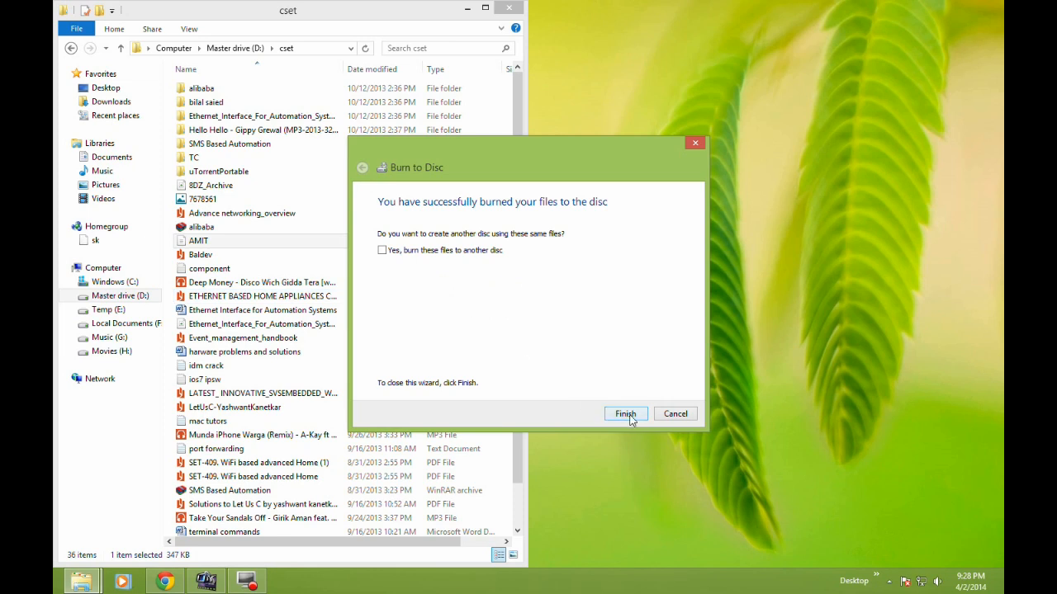
Finish the burn wizard so the burned disc reopens showing both files
{"action": "left_click", "coordinate": [624, 412]}
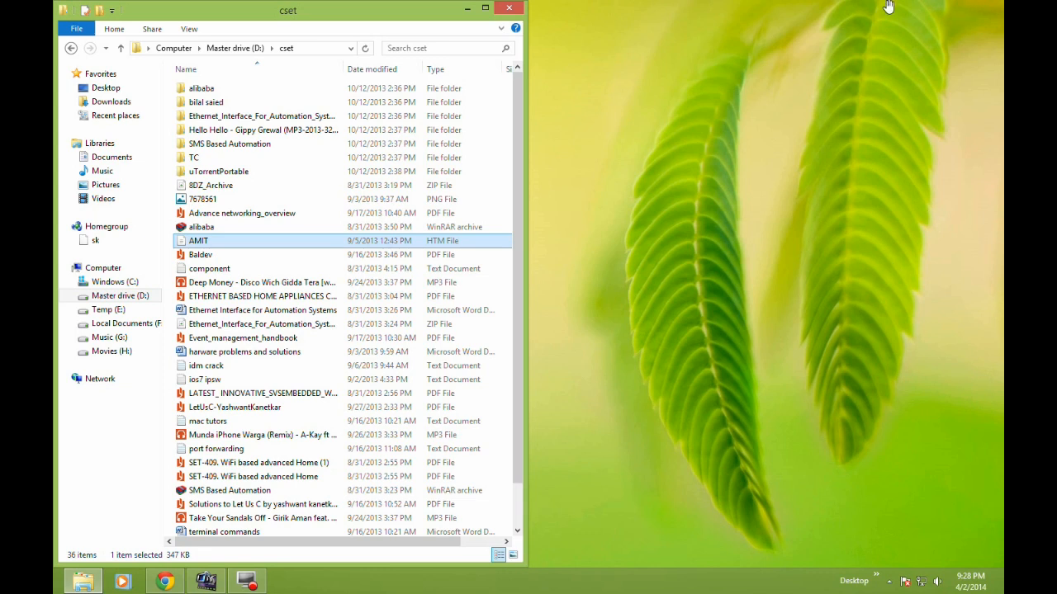
{"action": "left_click", "coordinate": [505, 10]}
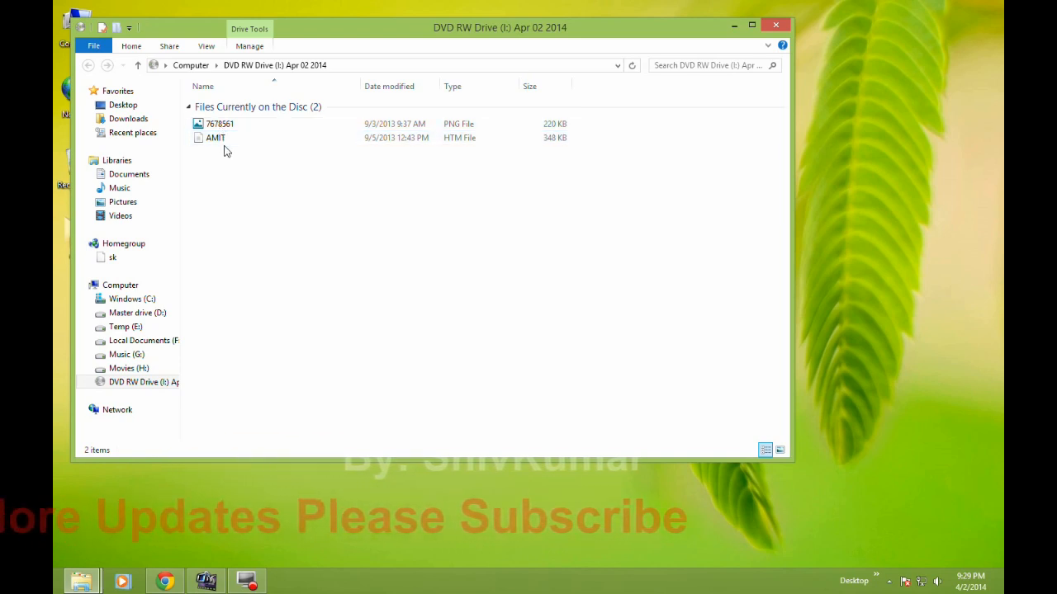
{"action": "mouse_move", "coordinate": [667, 79]}
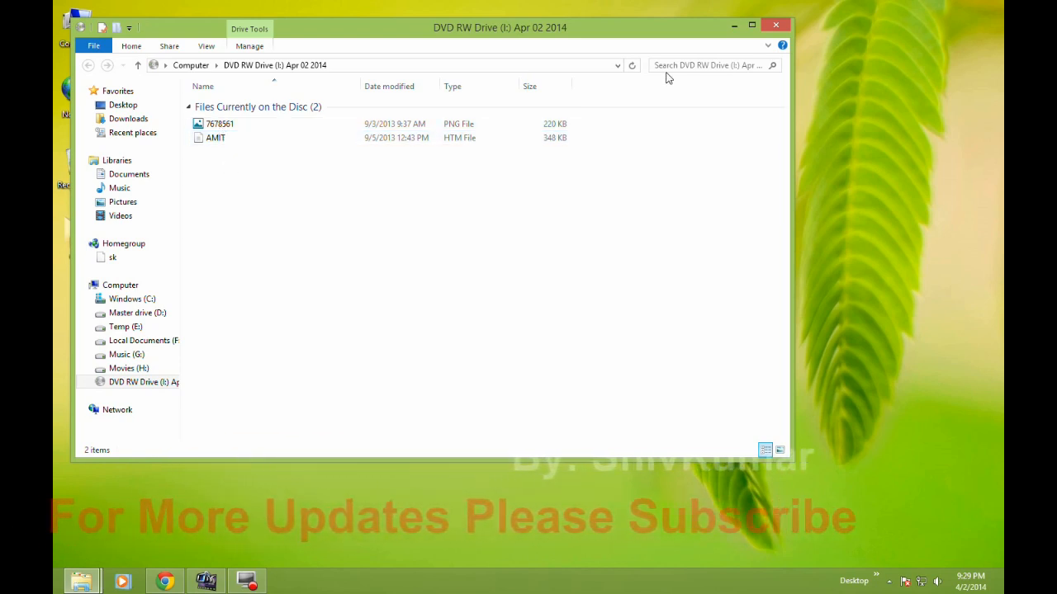